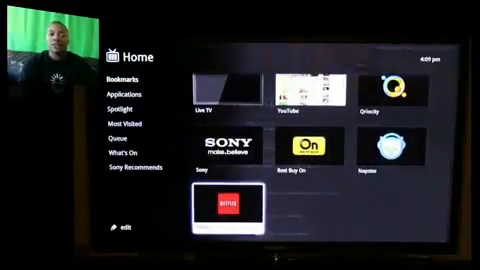
Step: Open Applications in the Home sidebar and launch Google Chrome from the list
click(216, 210)
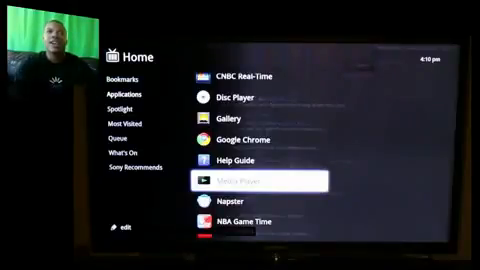
key(up)
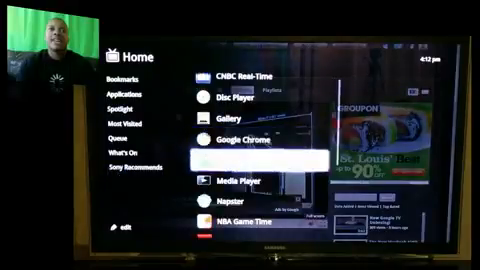
Step: Scroll down past Applications to the Spotlight grid of web apps
scroll(down, 3)
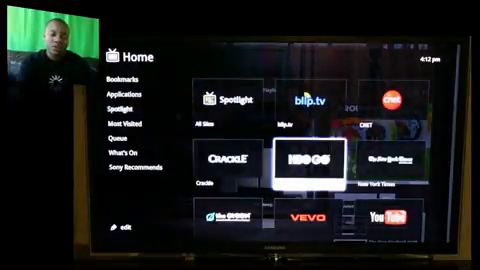
Step: Launch the HBO GO tile from Spotlight to show the Boardwalk Empire page
click(305, 160)
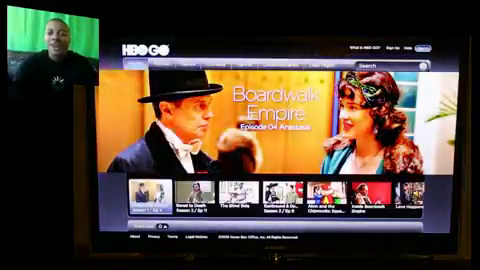